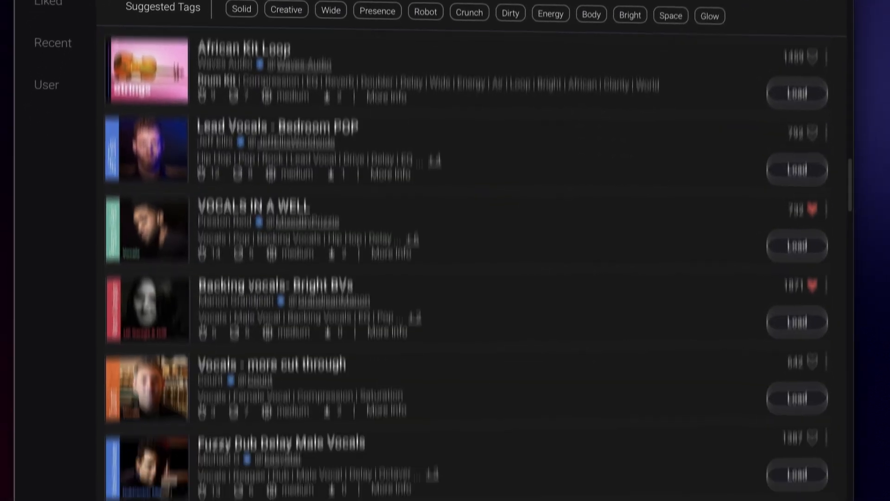
# Step: Scroll down through the StudioVerse chain results before returning to the rack view
pyautogui.scroll(-3)
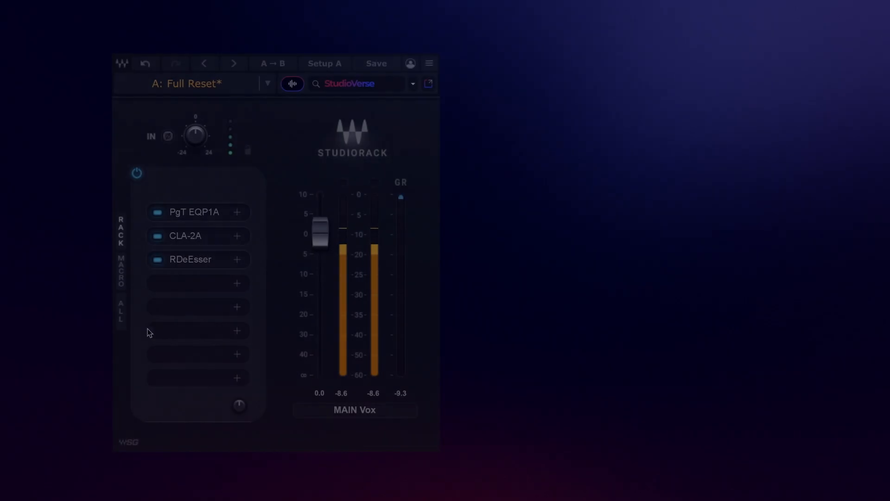
# Step: Edit the saved chain and switch 'Show my chain on StudioVerse' from Private to public
pyautogui.click(375, 63)
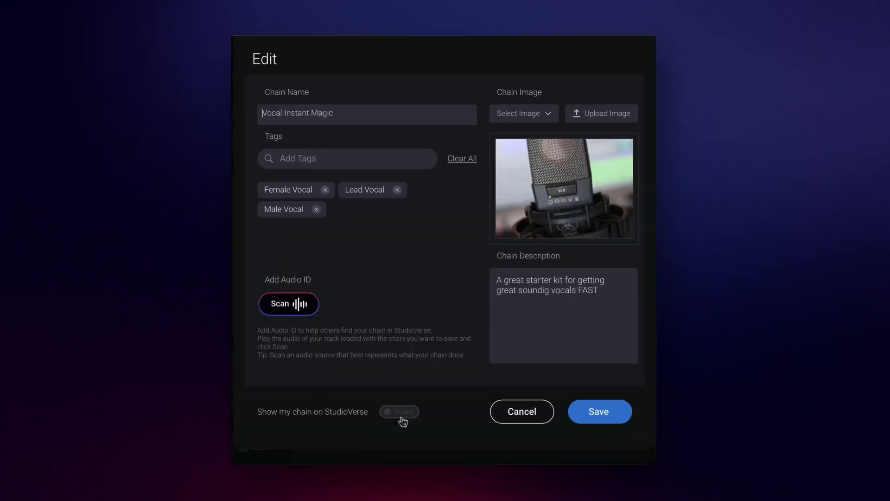
pyautogui.click(599, 411)
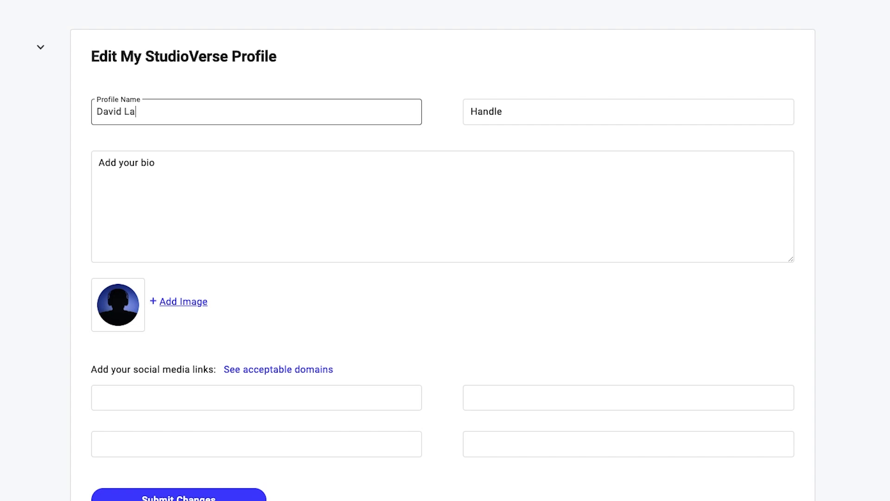
# Step: Enter the profile name 'Freakt' and start adding a profile image
pyautogui.write('Freaktonez')
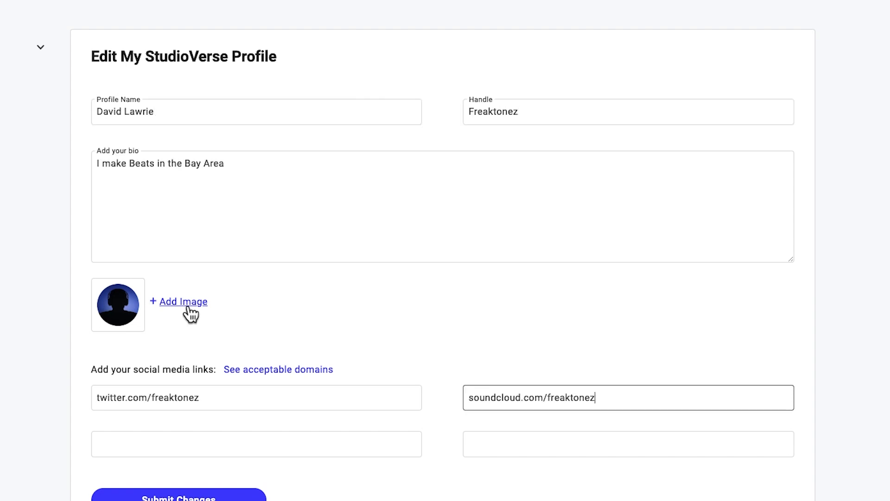
pyautogui.click(184, 301)
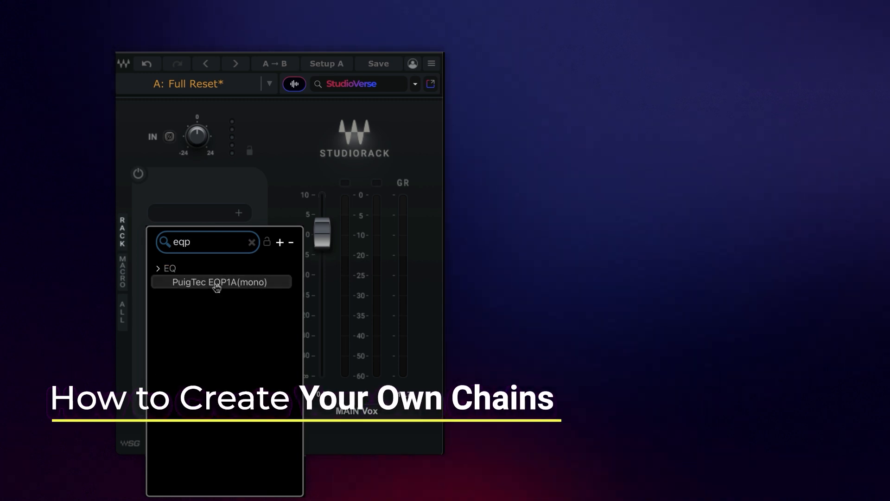
# Step: Add PuigTec EQP1A (mono) from the 'eqp' search into the first rack slot
pyautogui.click(221, 282)
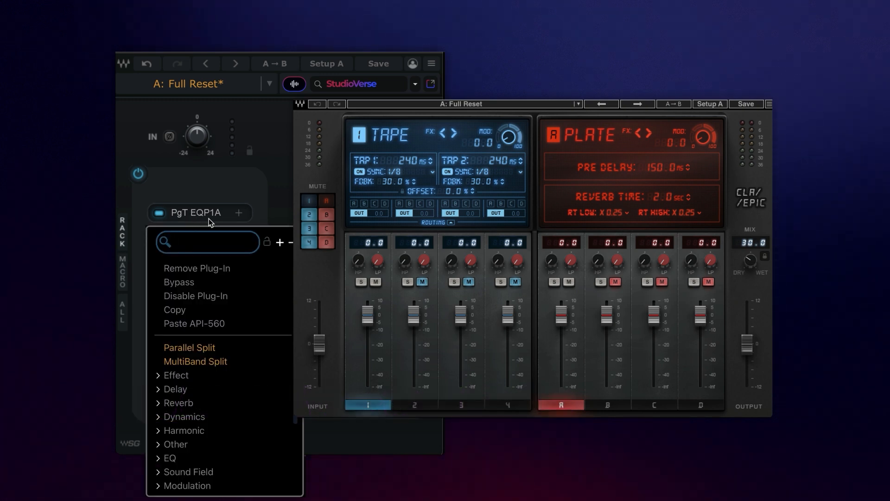
pyautogui.moveTo(267, 343)
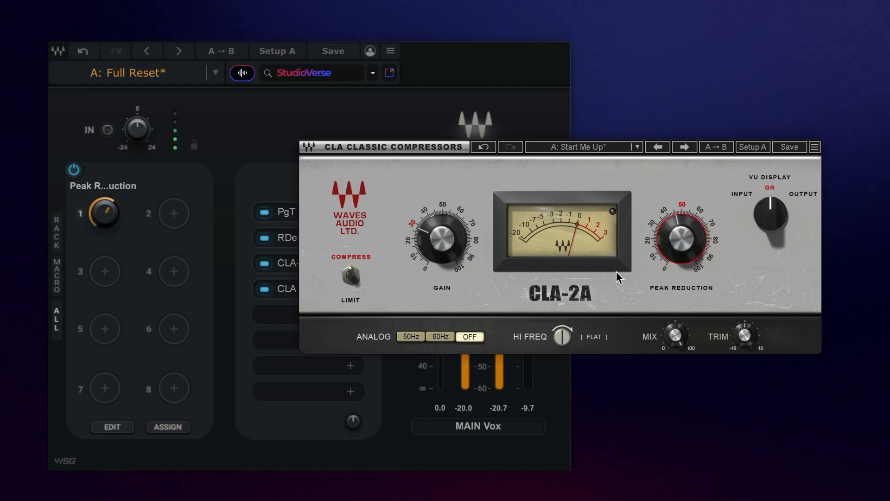
# Step: Assign CLA-2A Peak Reduction to Macro 1 and Rack 3's output level to Macro 7
pyautogui.rightClick(680, 236)
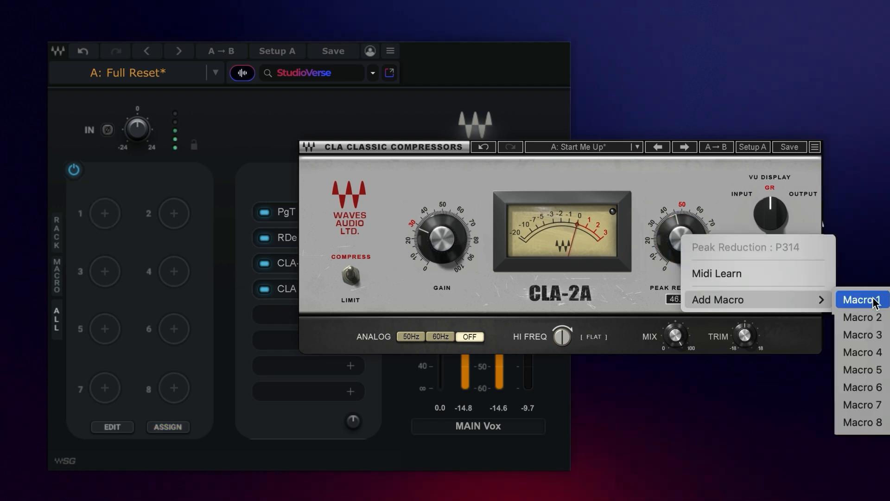
pyautogui.click(862, 299)
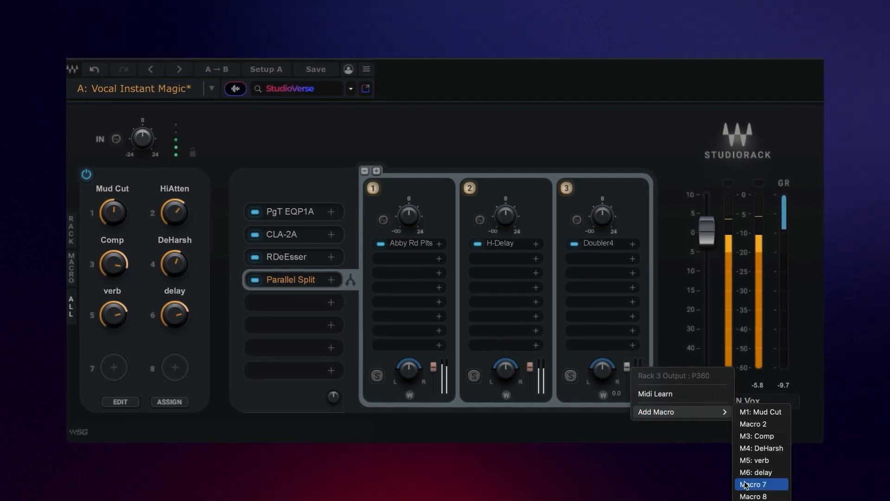
pyautogui.click(753, 484)
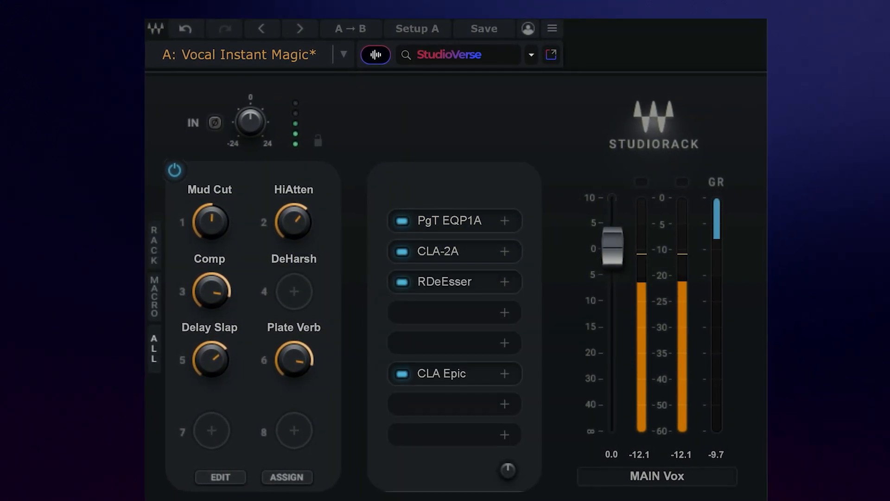
# Step: Insert a Parallel Split into an empty rack slot before CLA Epic
pyautogui.click(503, 373)
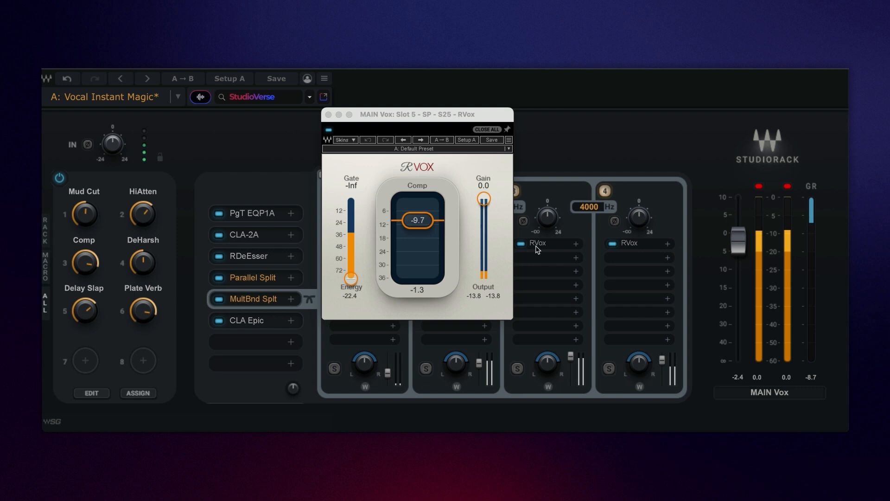
# Step: Load H-Delay into band 4 and assign Rack 4's output level to Macro 7
pyautogui.click(659, 244)
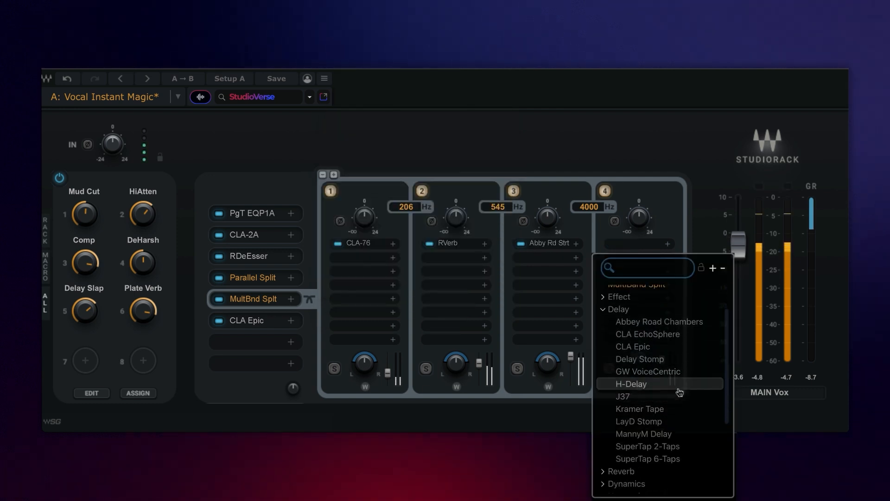
pyautogui.click(630, 383)
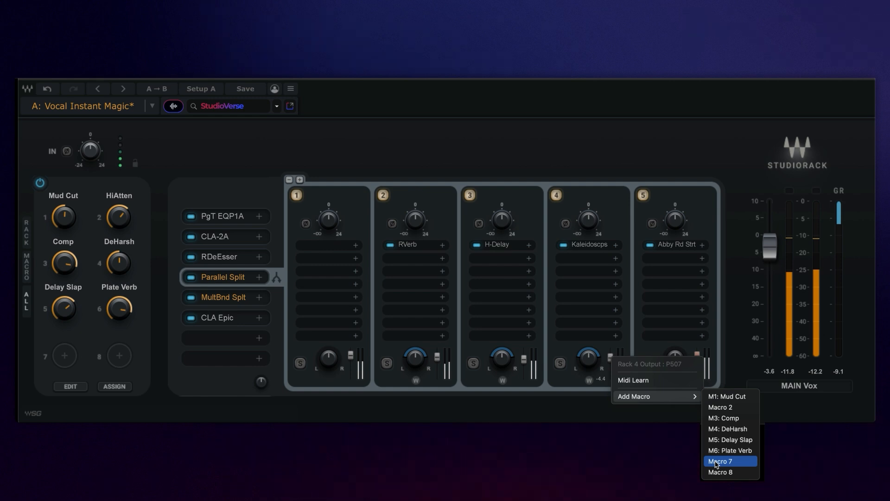
pyautogui.click(720, 461)
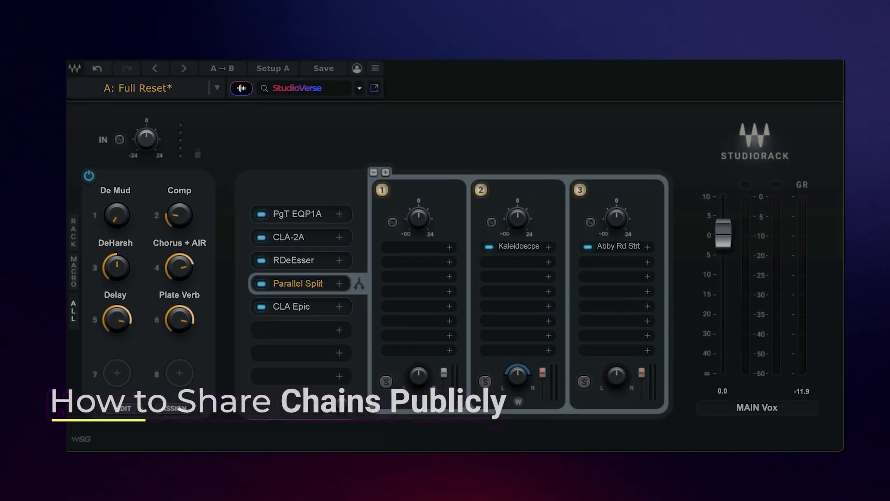
# Step: Save the chain as new preset 'Lead Vox Starter Kit' with a description and scan an Audio ID from the playing vocal
pyautogui.click(216, 87)
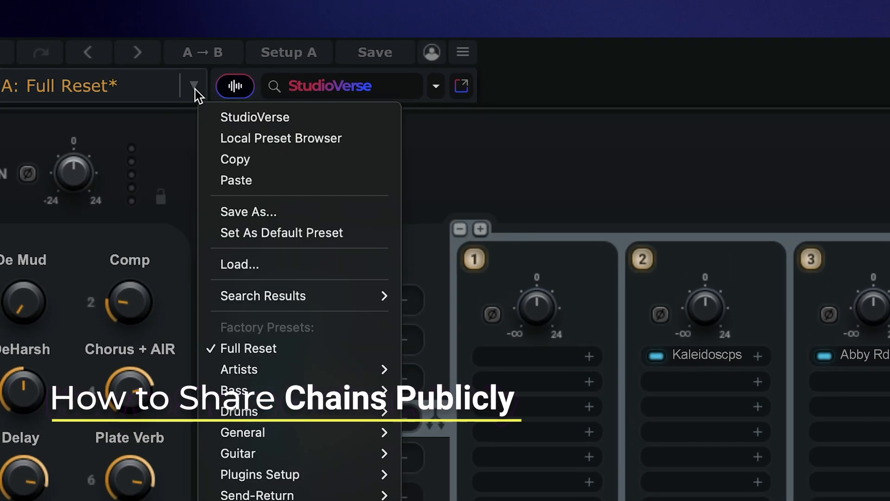
pyautogui.click(248, 212)
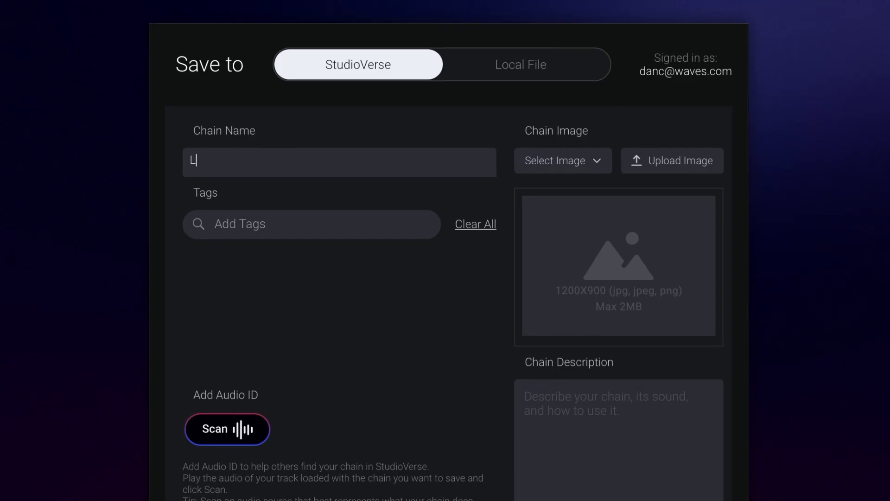
pyautogui.write('ead Vox Starter Kit')
pyautogui.click(618, 440)
pyautogui.write('Inject instant magic and control in your vocals with this simple to use c')
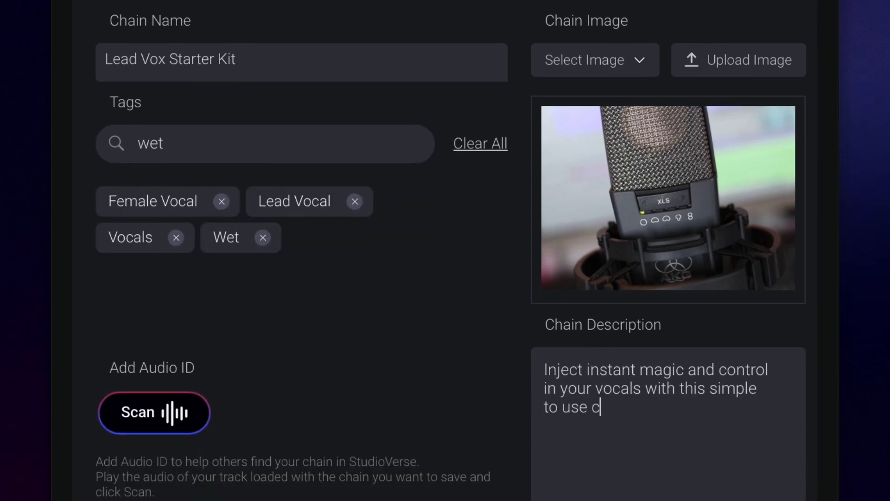
pyautogui.write('hain!')
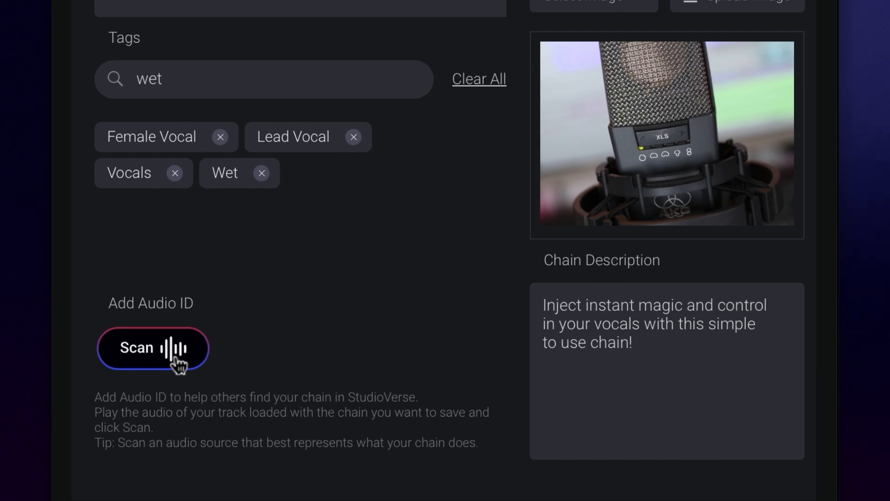
pyautogui.click(153, 347)
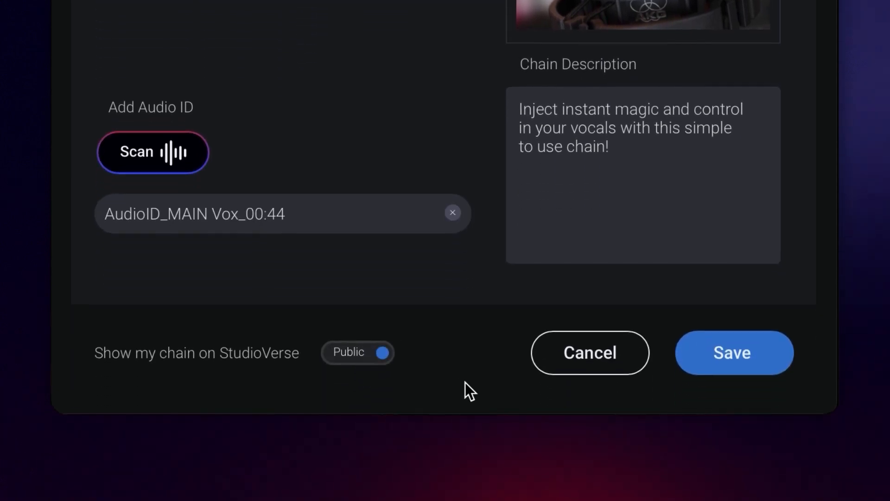
pyautogui.moveTo(473, 396)
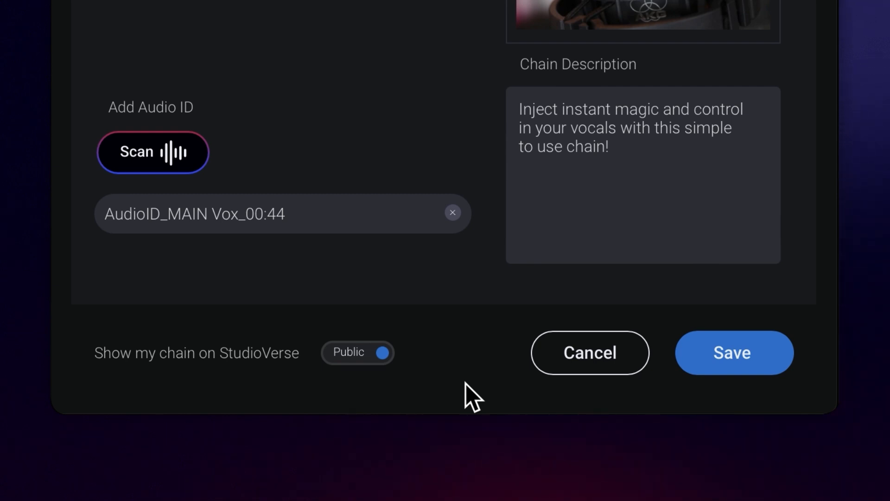
# Step: From My User Chains, edit Lead Vox Starter Kit to Public, save it and return to the user list
pyautogui.click(732, 353)
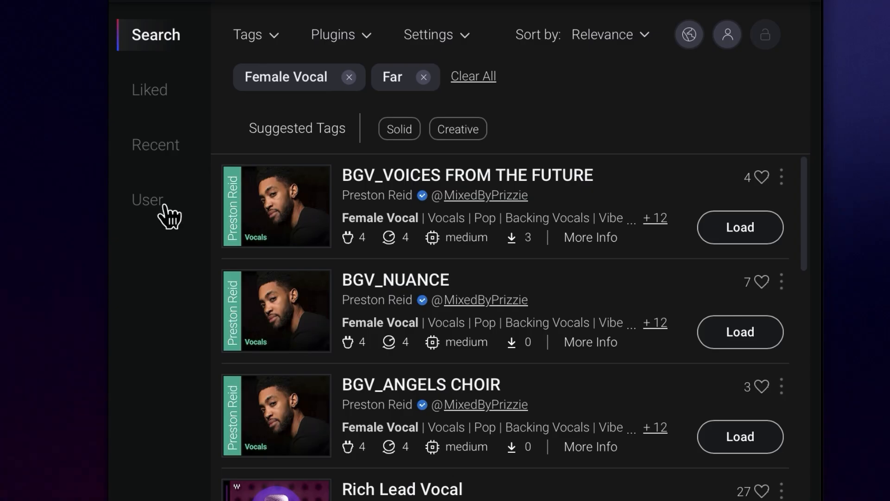
pyautogui.click(148, 201)
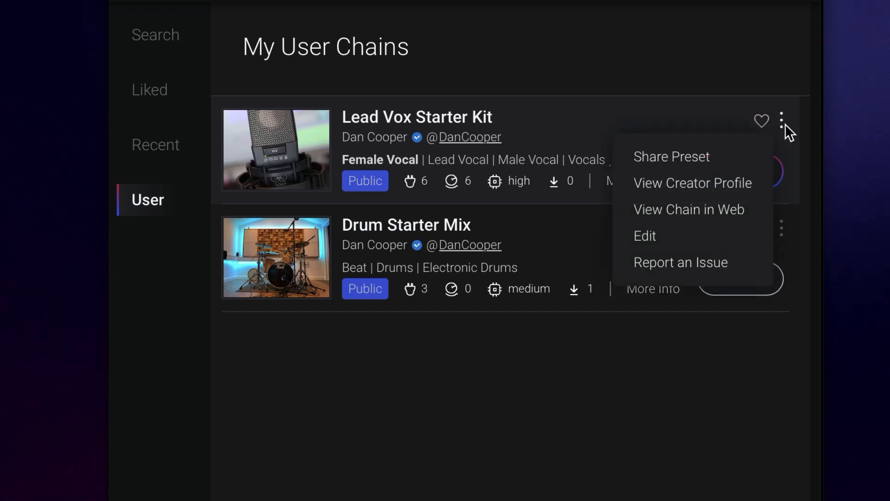
pyautogui.click(645, 236)
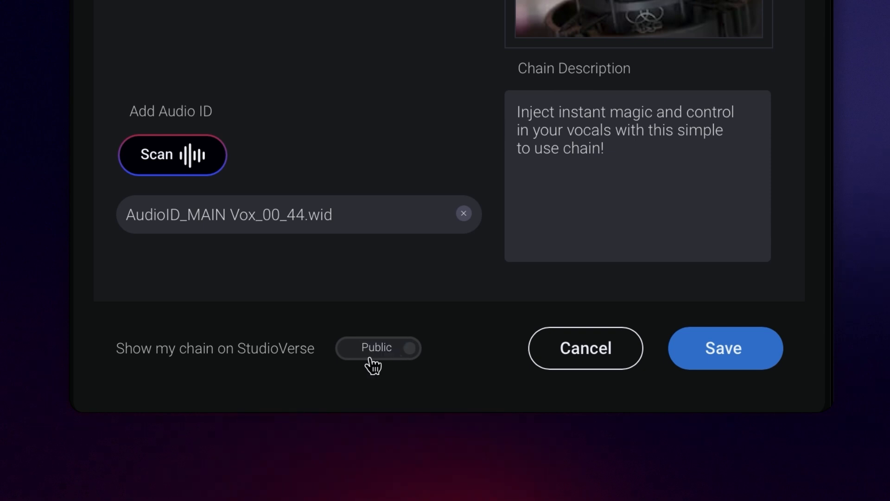
pyautogui.click(725, 347)
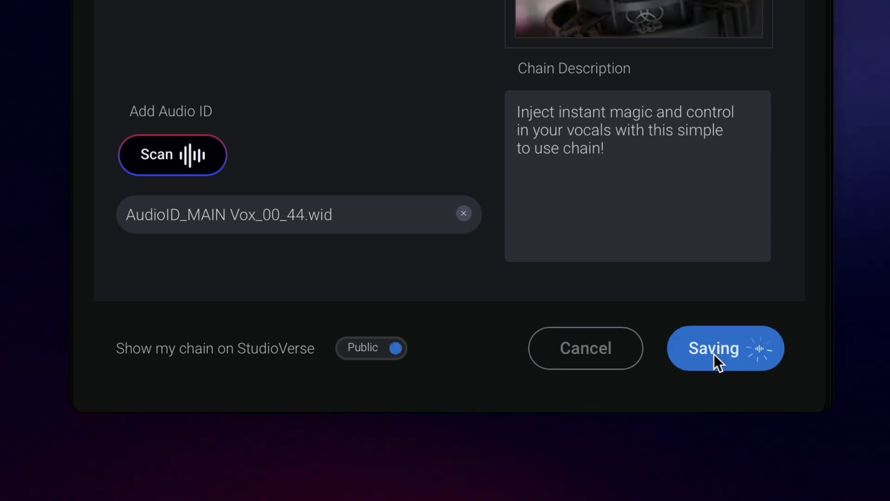
pyautogui.click(725, 348)
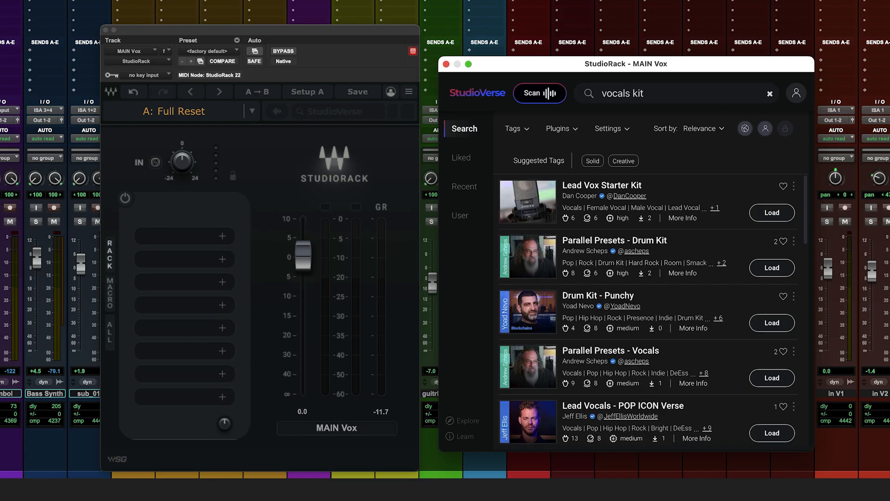
pyautogui.click(771, 214)
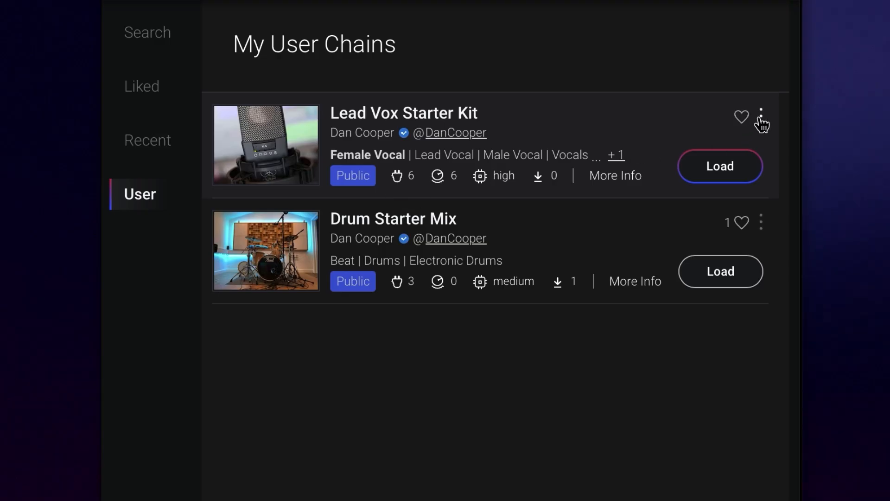
# Step: Share Lead Vox Starter Kit and copy its StudioVerse chain link
pyautogui.click(761, 116)
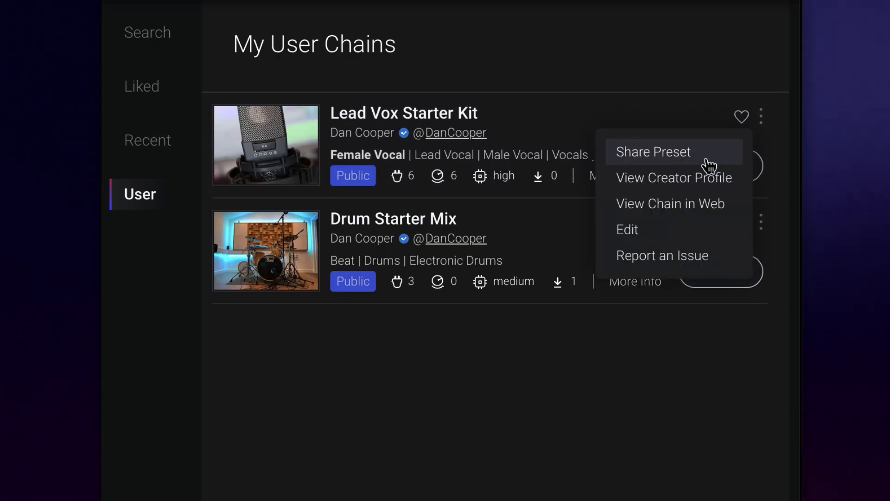
pyautogui.click(653, 151)
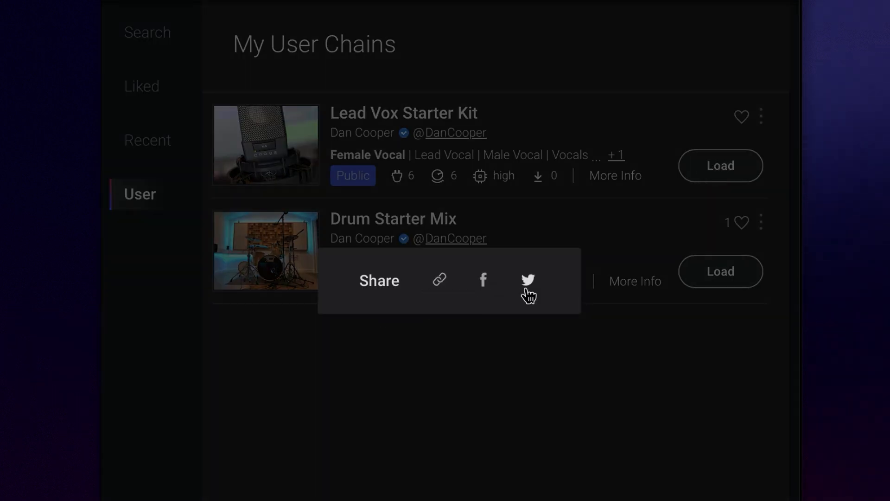
pyautogui.moveTo(443, 283)
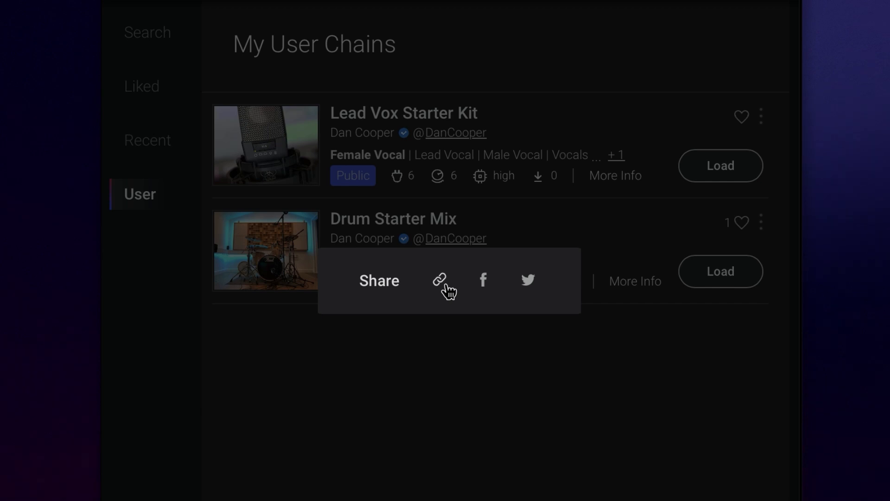
pyautogui.click(439, 279)
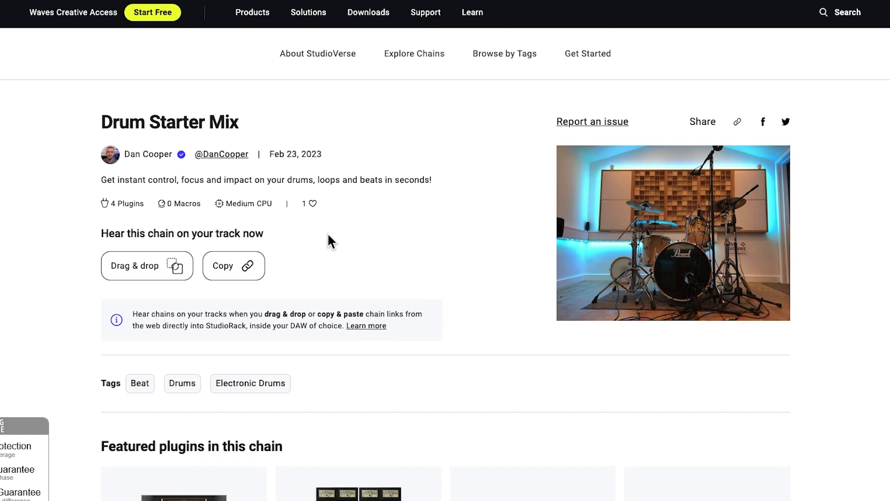
pyautogui.moveTo(146, 266)
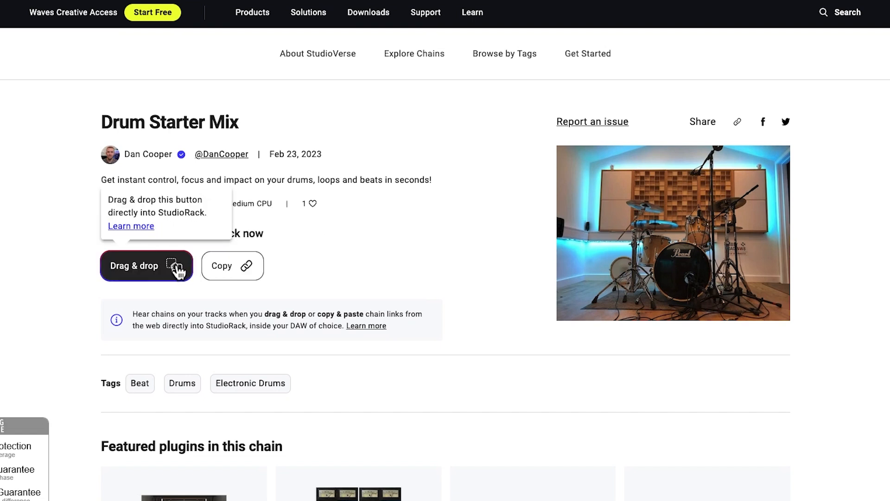
# Step: Carry the Drum Starter Mix chain from the web page into StudioRack on 3-Audio
pyautogui.moveTo(147, 265); pyautogui.dragTo(322, 320)
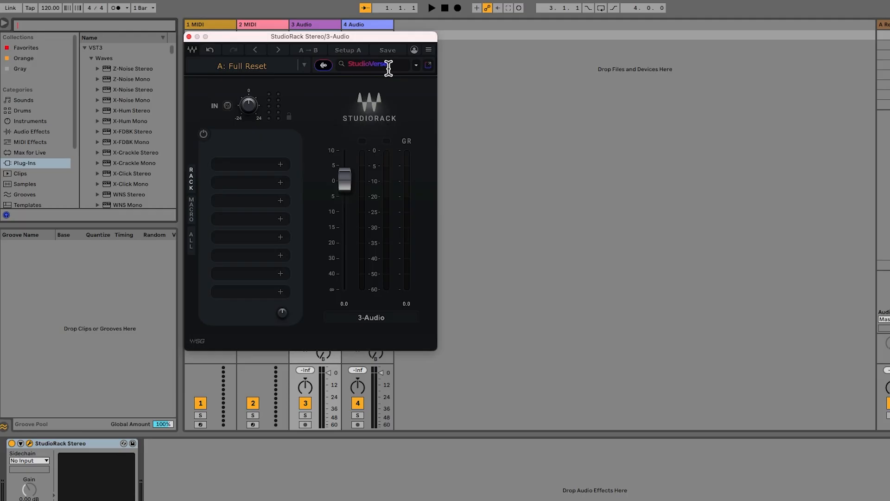
pyautogui.write('https://test.wave')
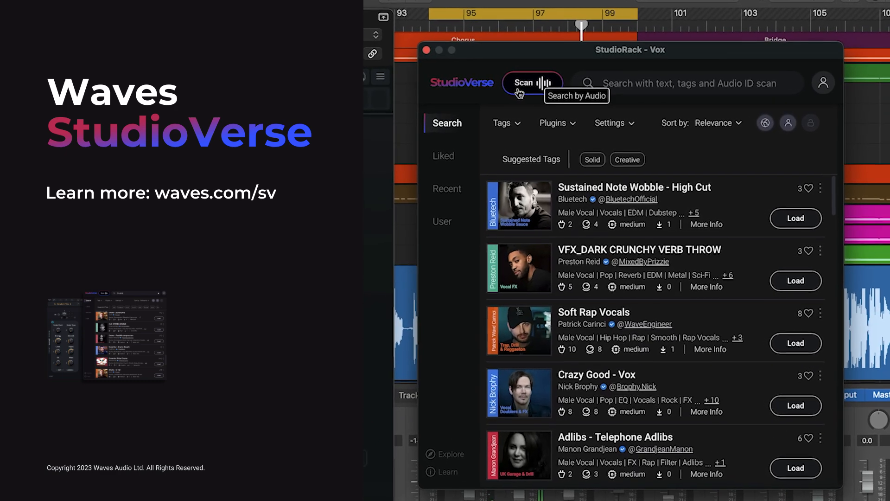
pyautogui.click(532, 82)
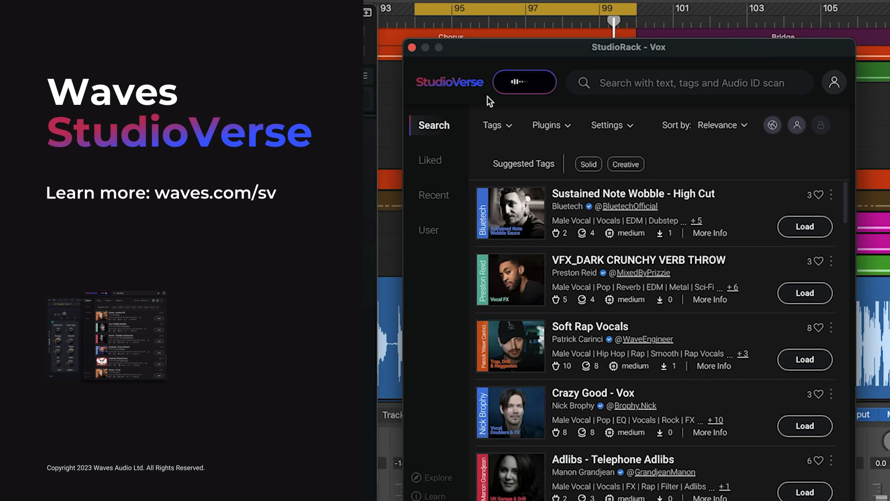